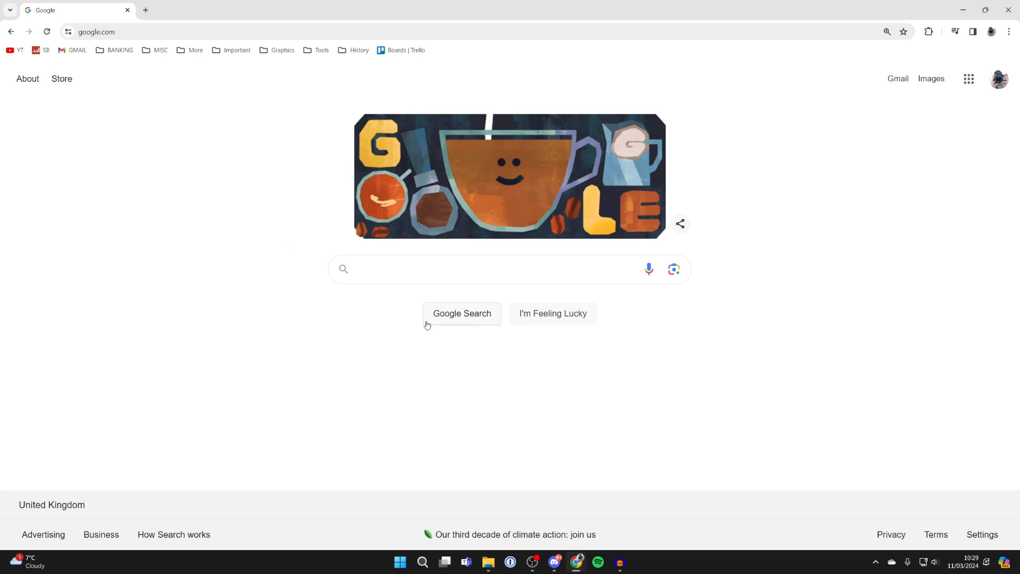
# Search Google for 'dog' to reach its results page
pyautogui.write('dog')
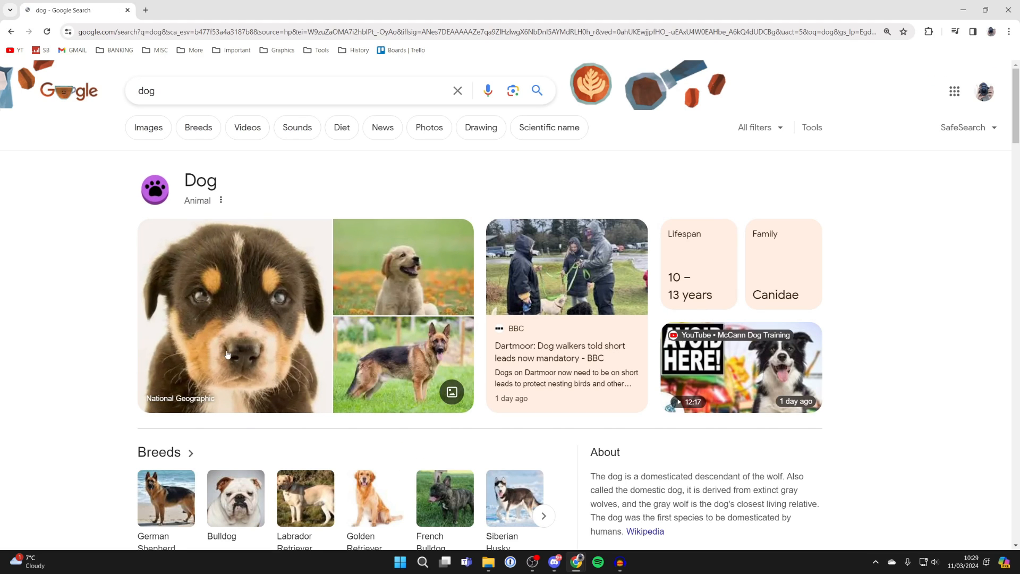
# Reverse-search the National Geographic puppy photo with Google Lens to see visual matches
pyautogui.click(234, 316)
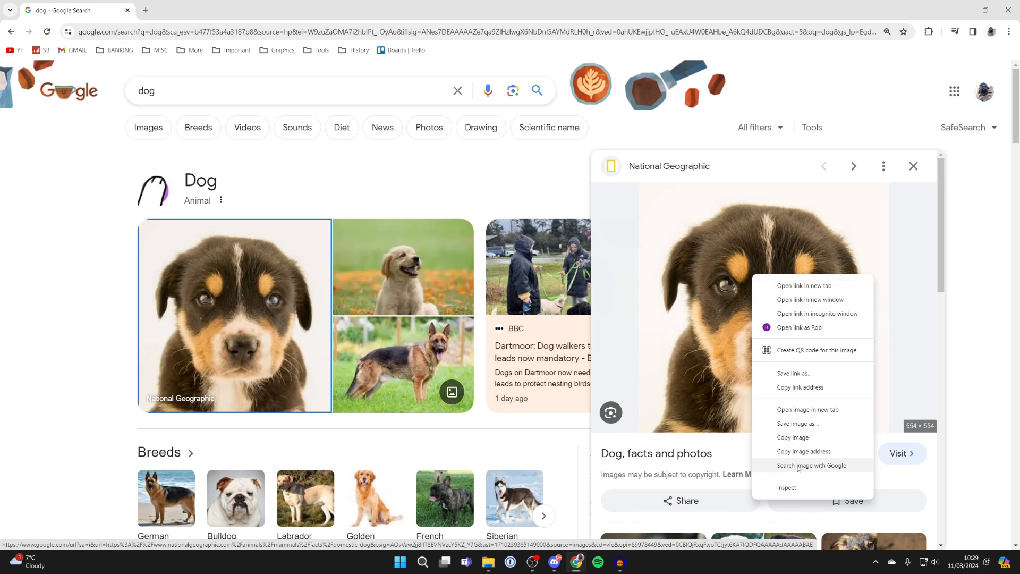
pyautogui.click(811, 465)
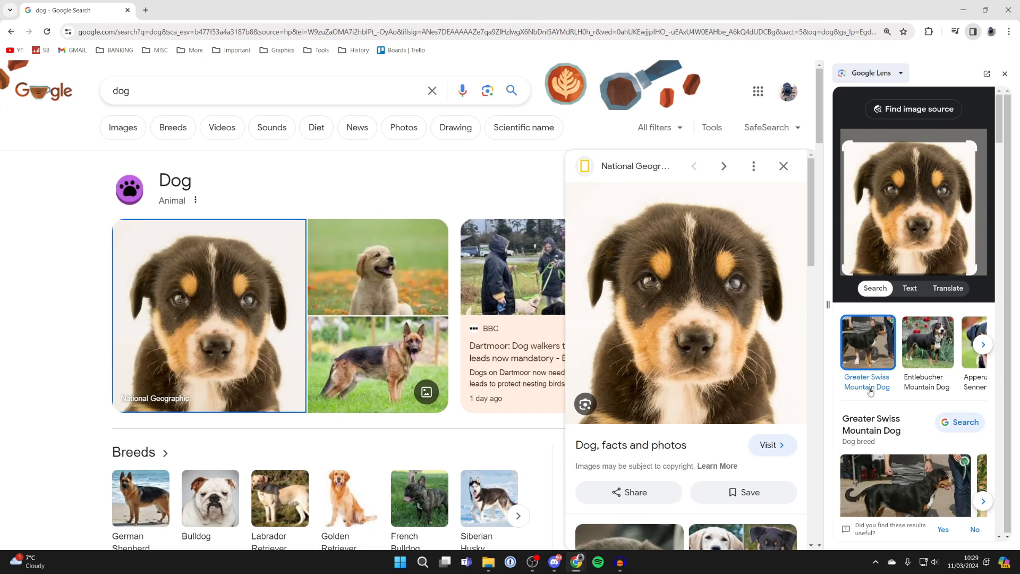
# Scroll through the Lens dog matches and related searches in the side panel
pyautogui.scroll(-3)
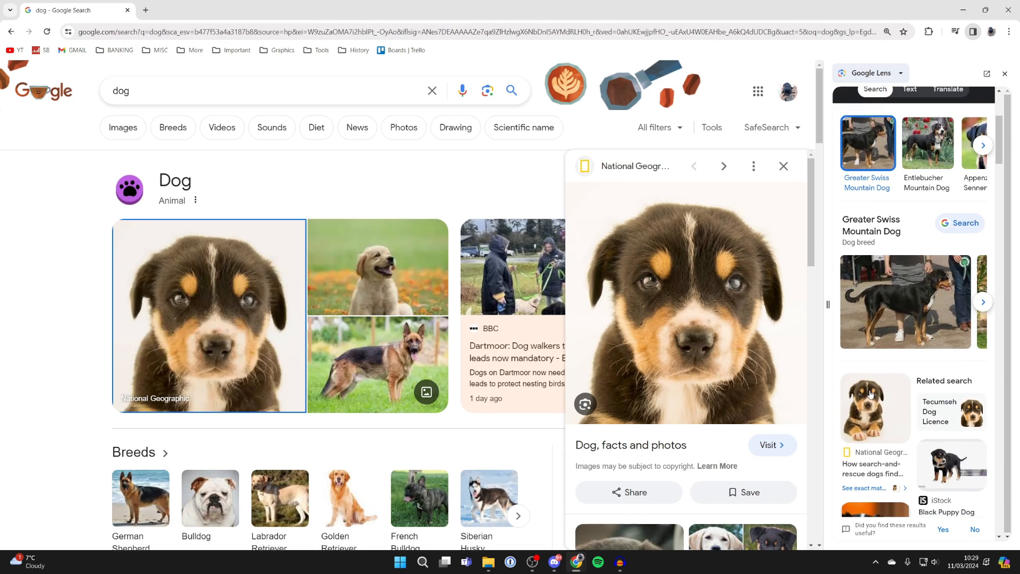
pyautogui.scroll(-3)
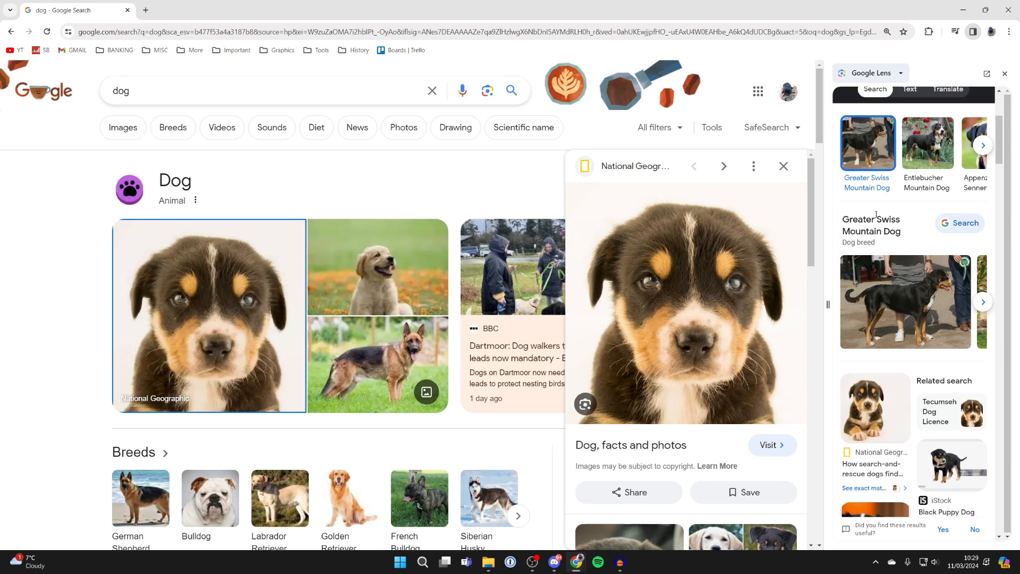
pyautogui.scroll(-3)
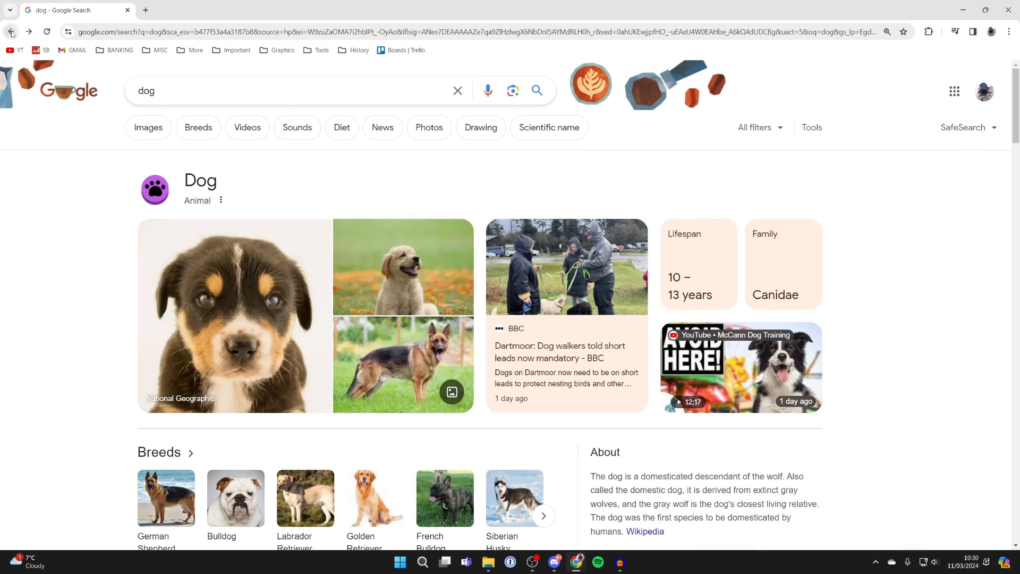
# Return to google.com and start a Search by image with an uploaded file
pyautogui.click(10, 31)
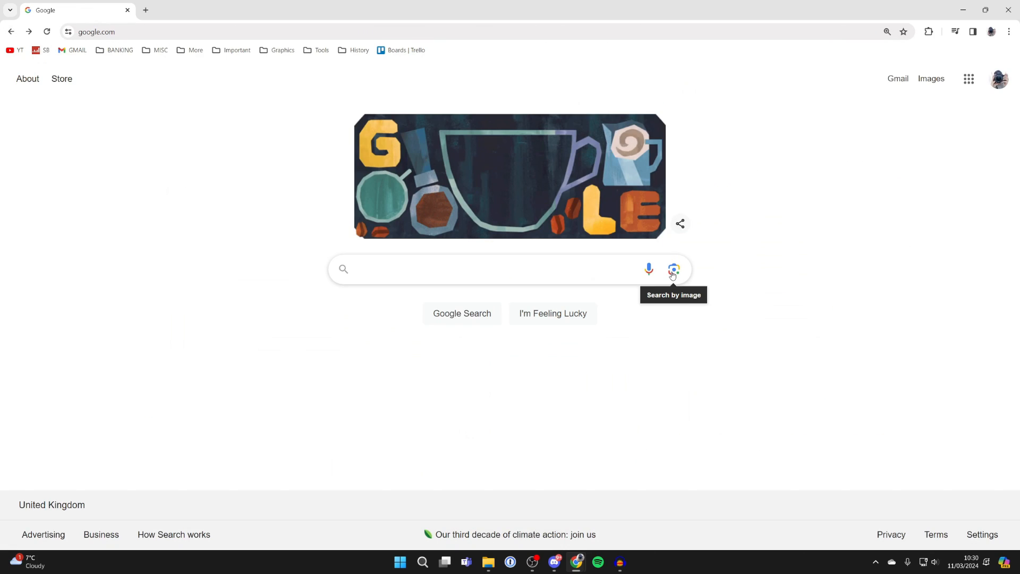
pyautogui.click(673, 269)
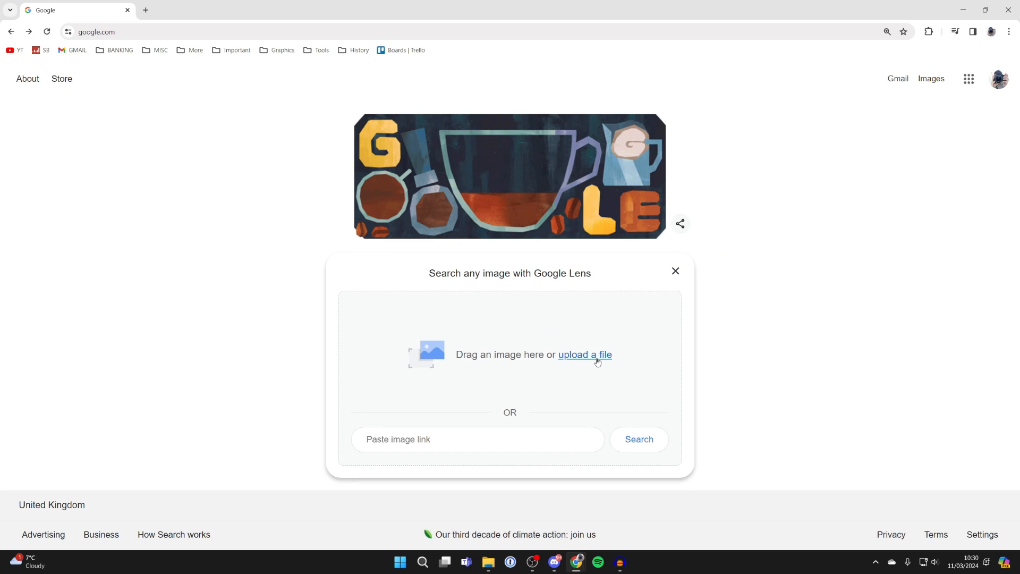
pyautogui.click(584, 355)
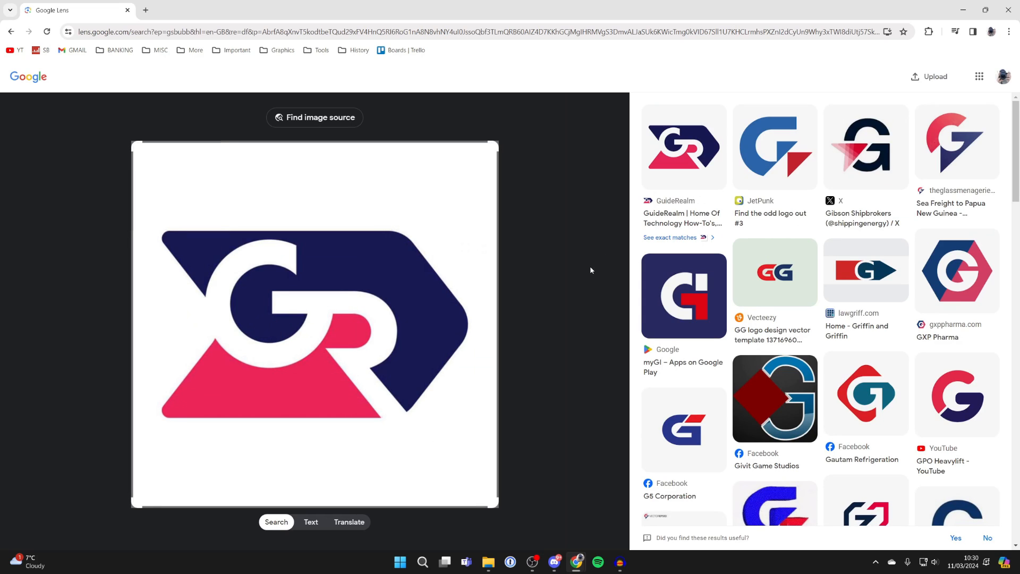
pyautogui.moveTo(666, 244)
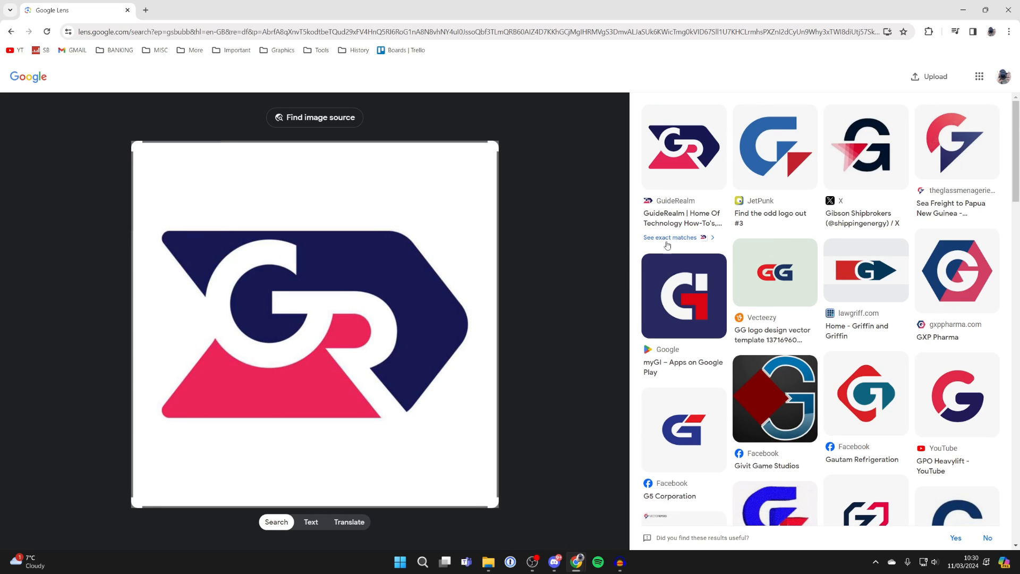
pyautogui.moveTo(679, 246)
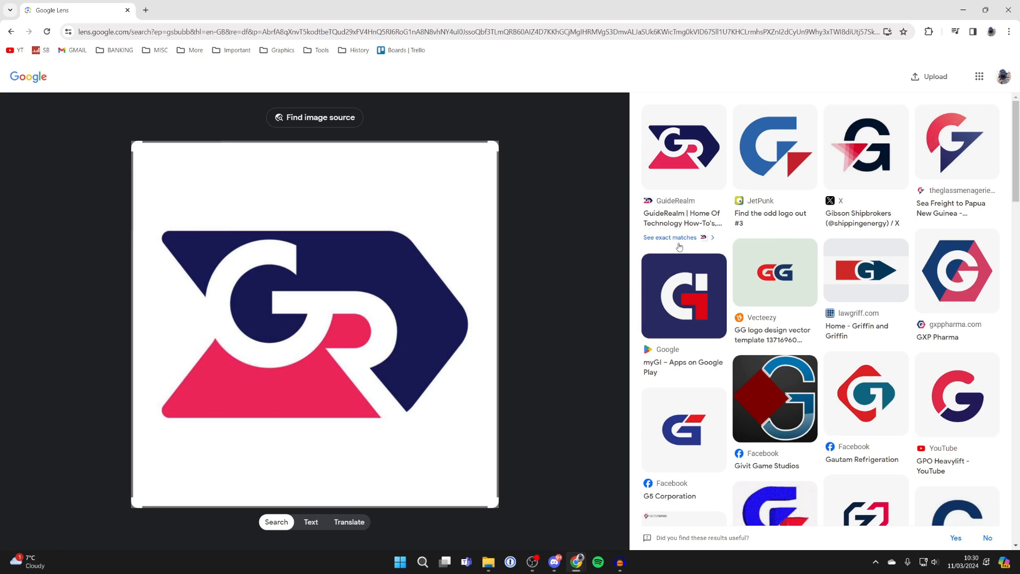
# Show only exact matches for the uploaded GR logo under the GuideRealm result
pyautogui.click(671, 237)
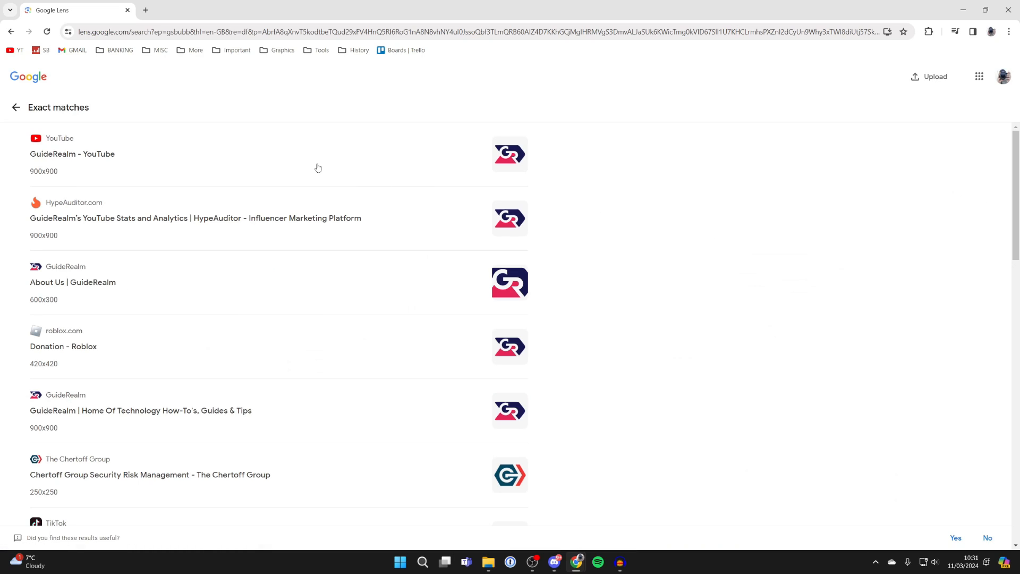
pyautogui.moveTo(442, 158)
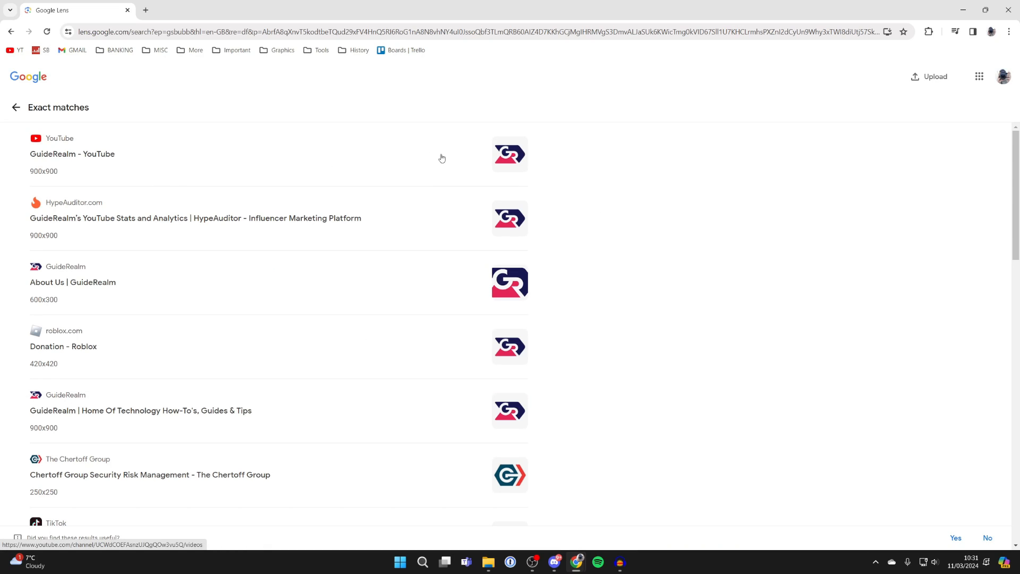
pyautogui.moveTo(511, 108)
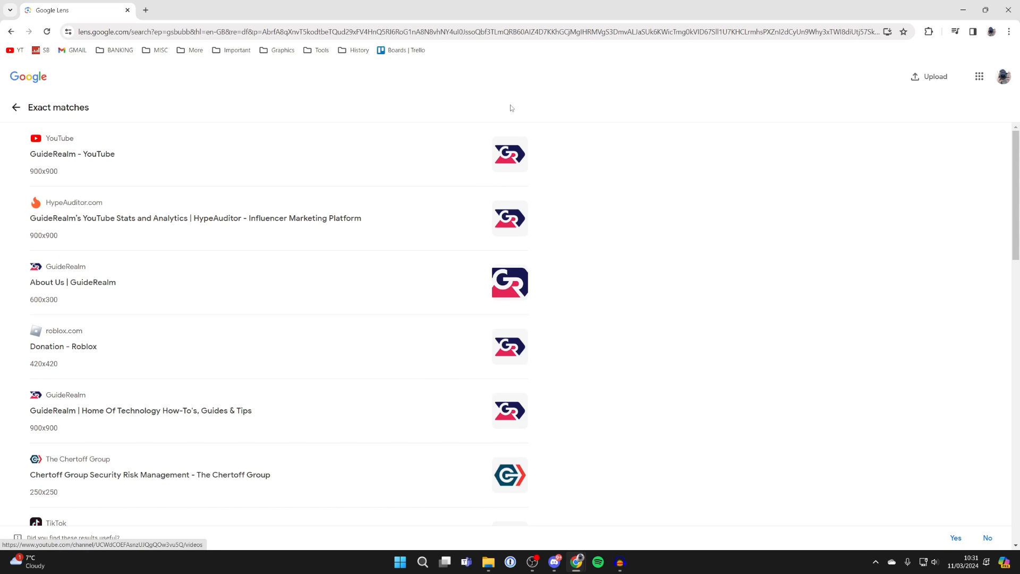
# Open the 'GuideRealm - YouTube' exact match in a new tab
pyautogui.click(72, 153)
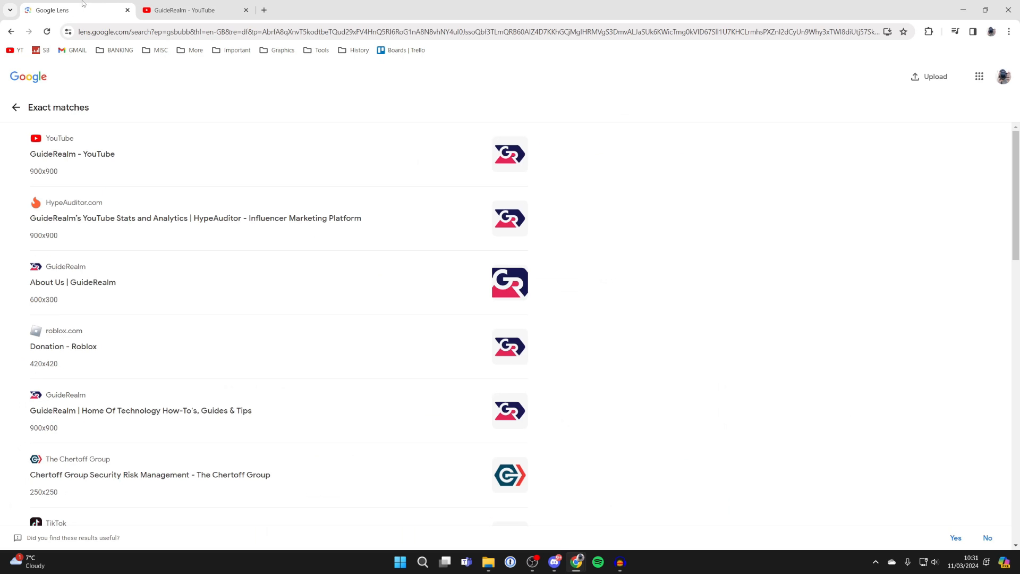